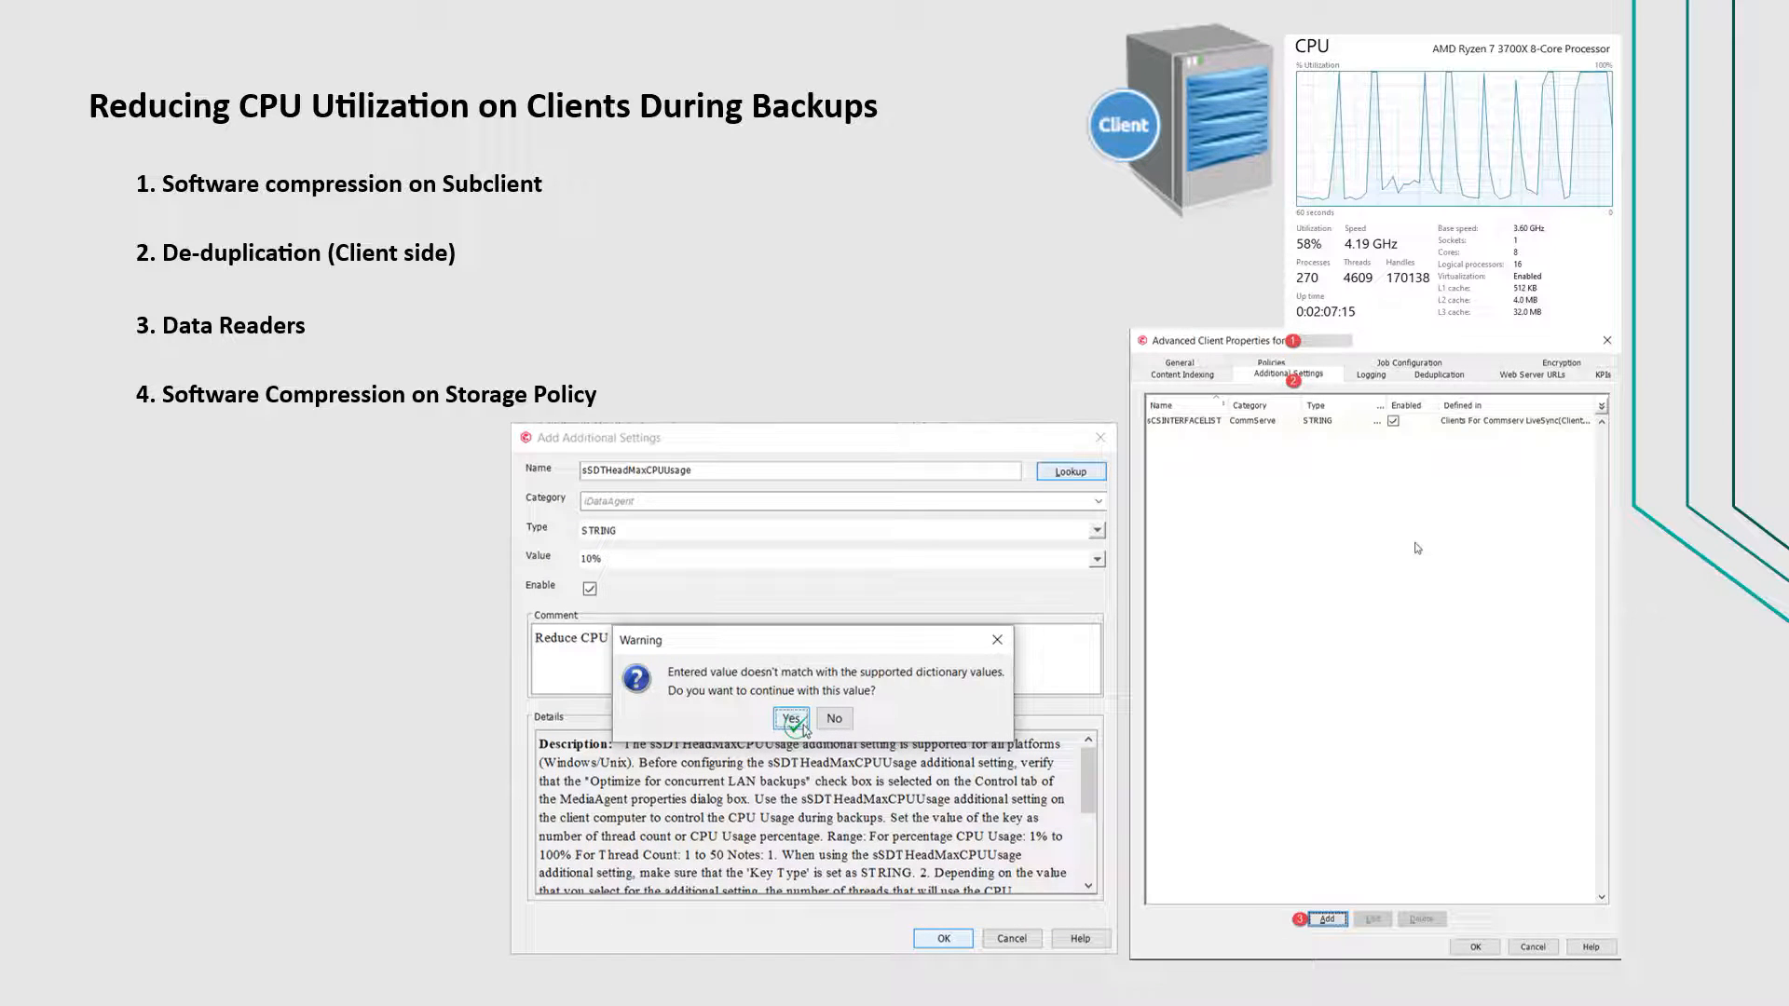
# Confirm the warning so sDTHeadMaxCPUUsage is added as an enabled setting with value 10%
pyautogui.click(789, 717)
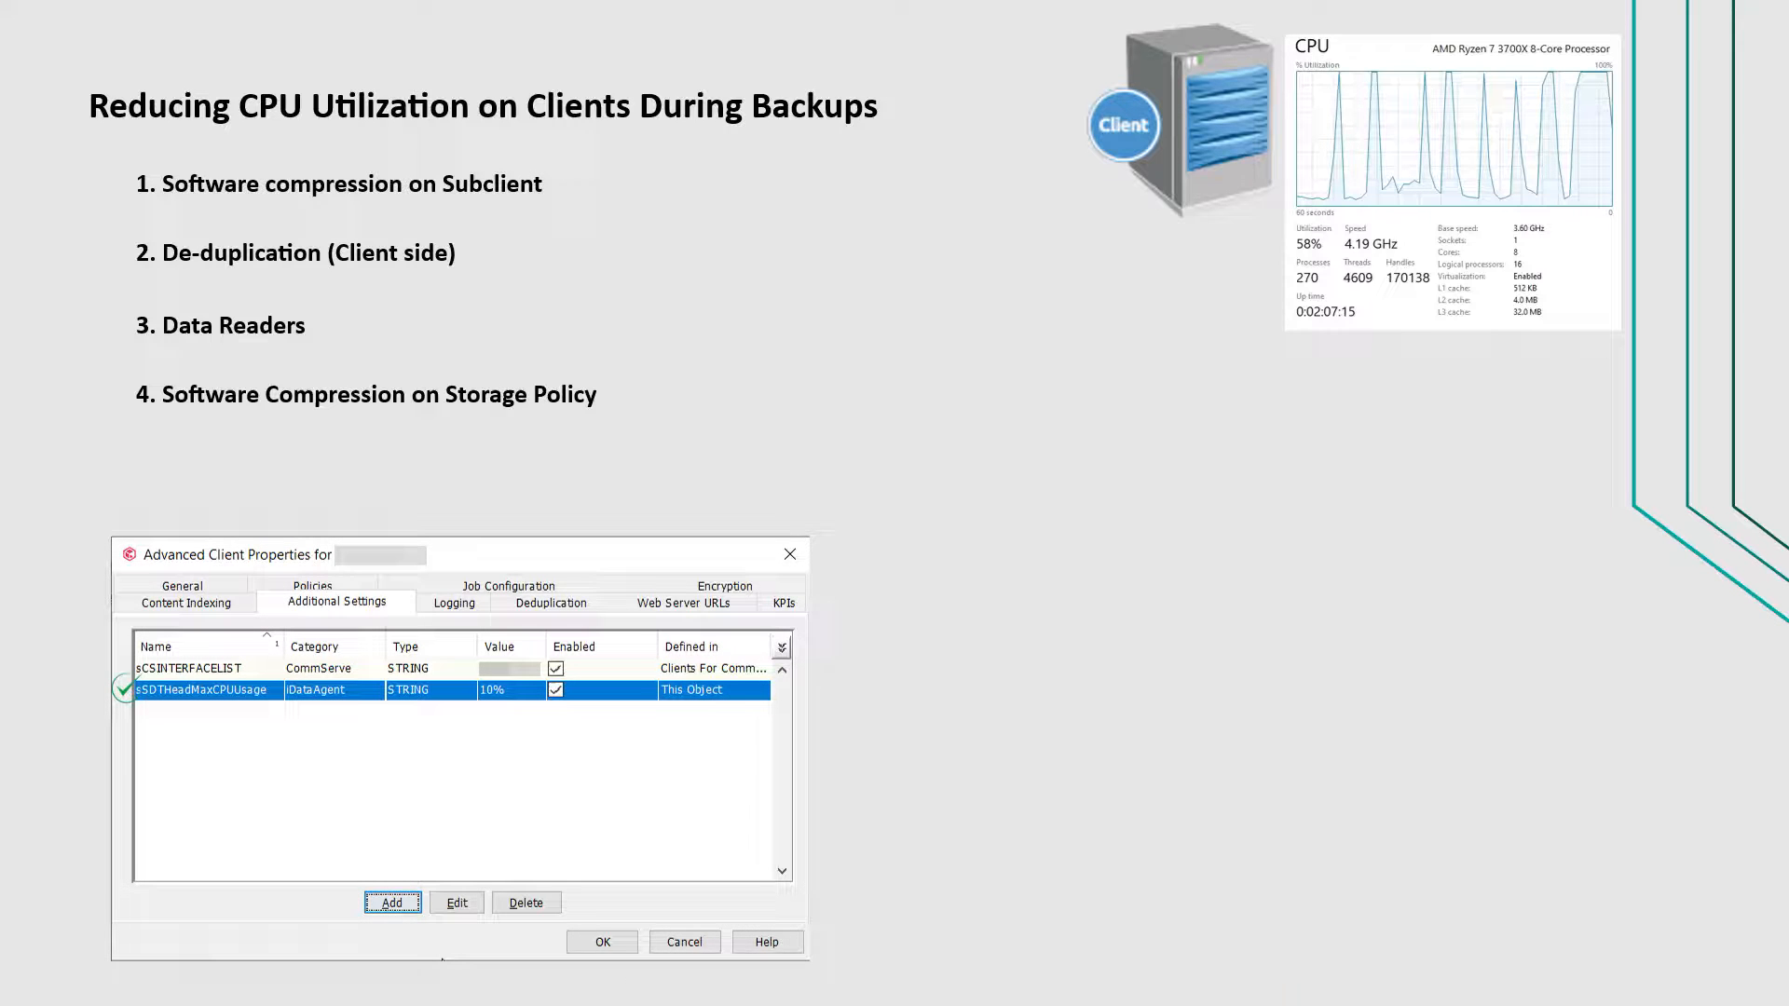